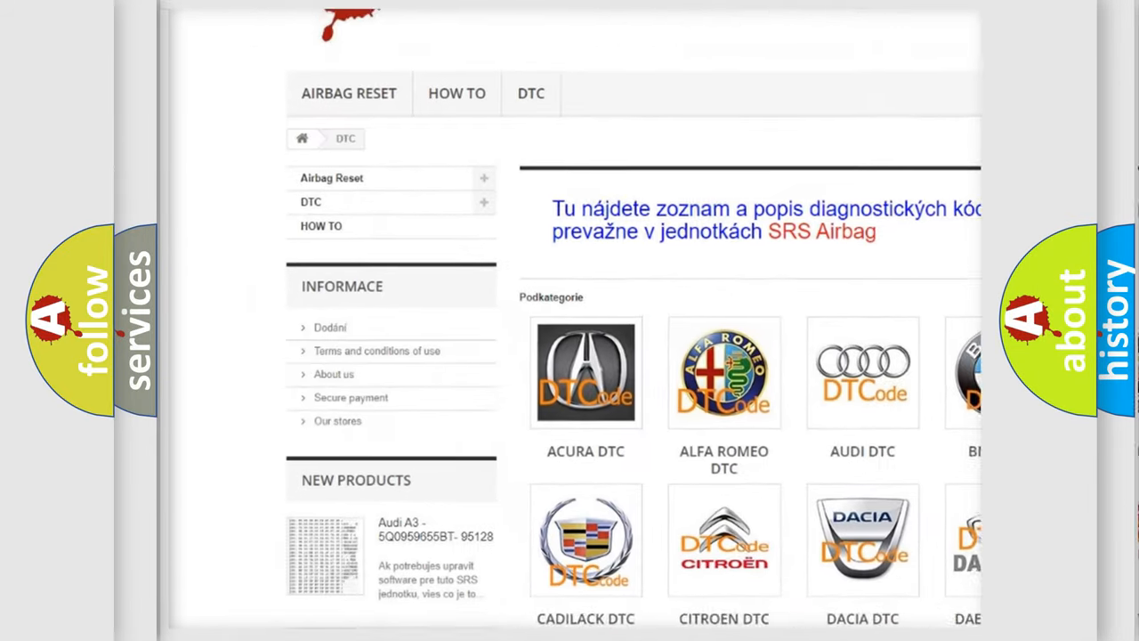
scroll(down, 3)
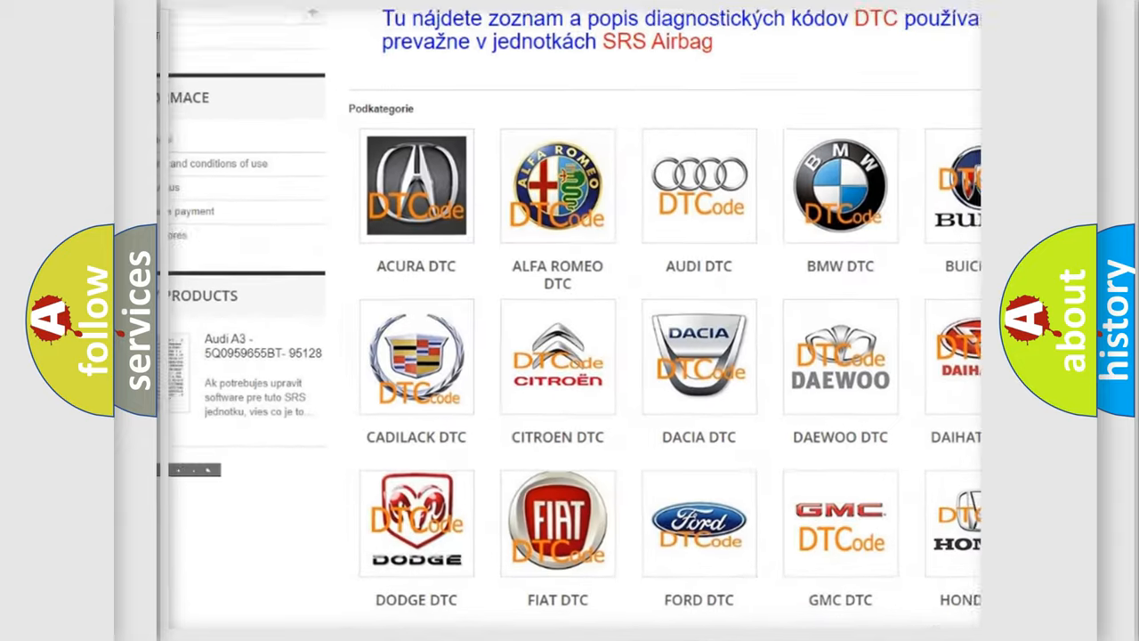
scroll(down, 3)
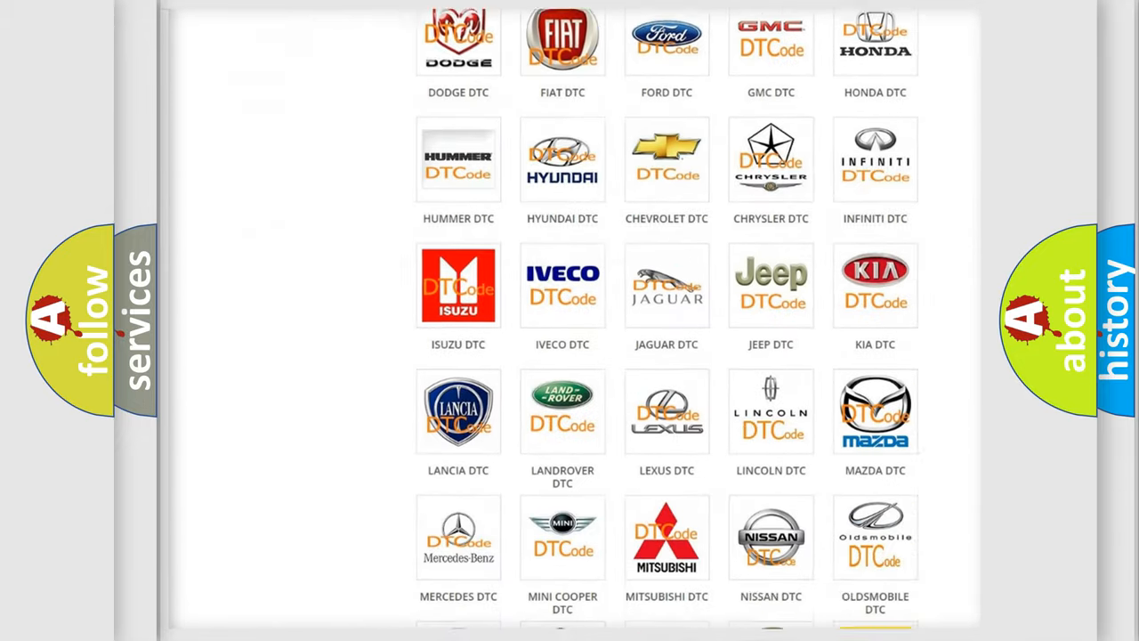
scroll(down, 3)
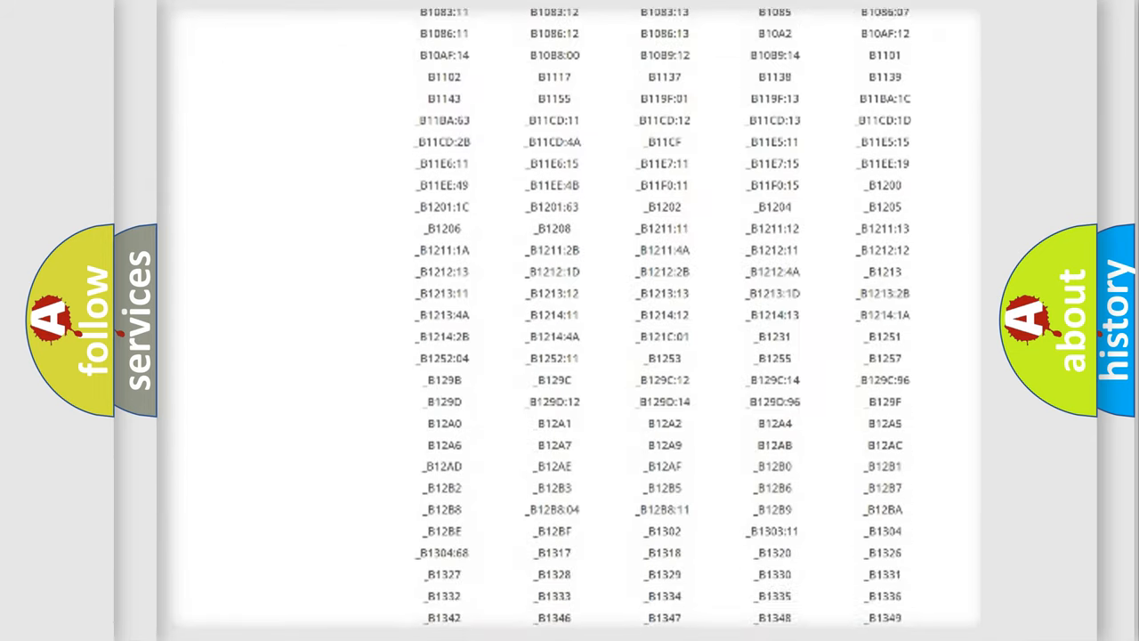
scroll(down, 3)
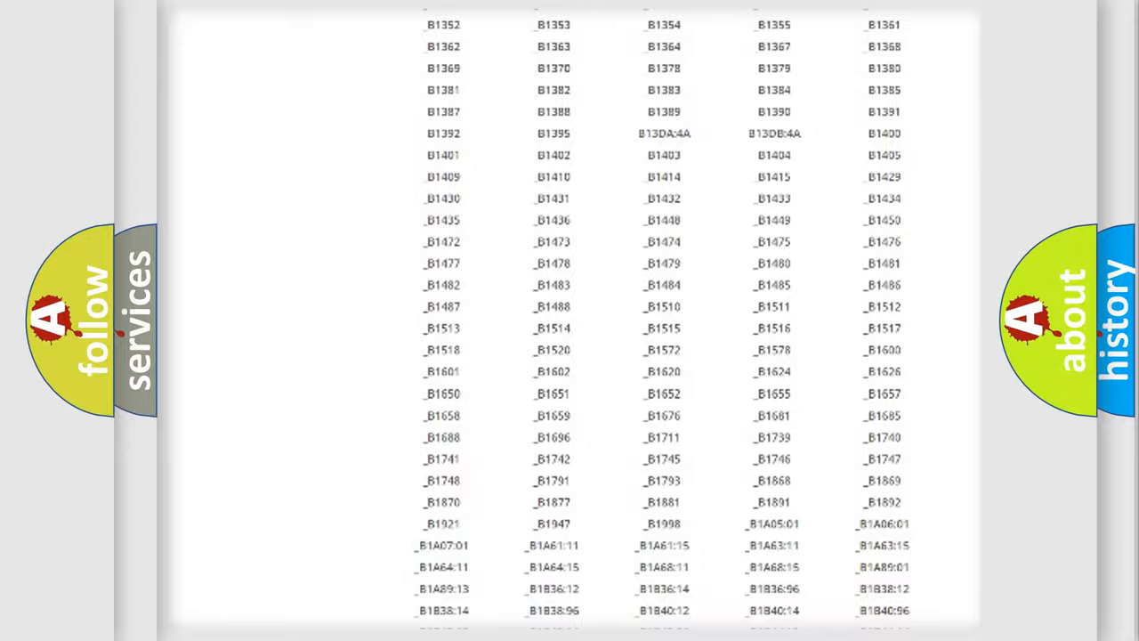